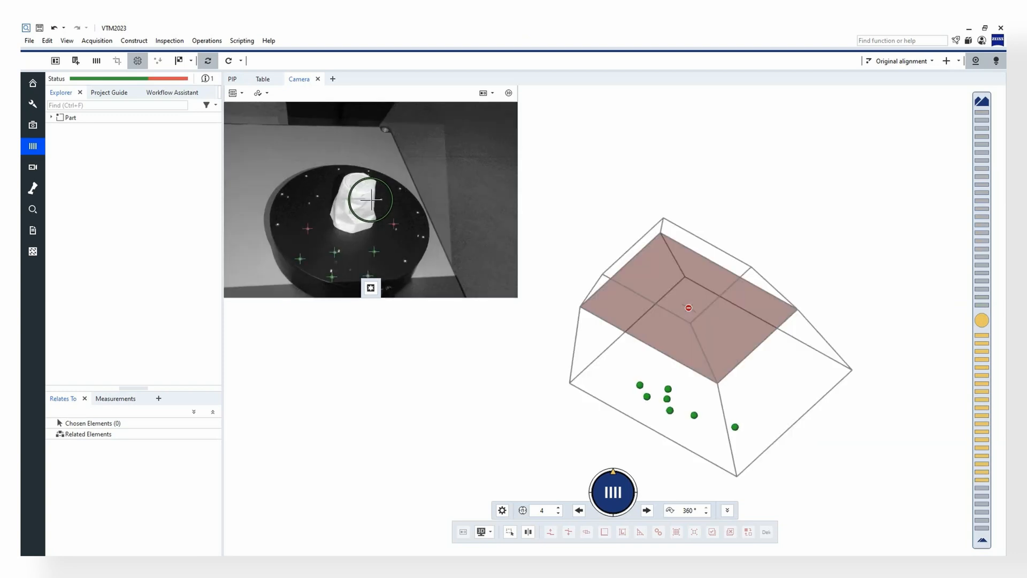
Acquire Scan 1 (M1) of the part with reference points recognised and measurement OK.
left_click(612, 491)
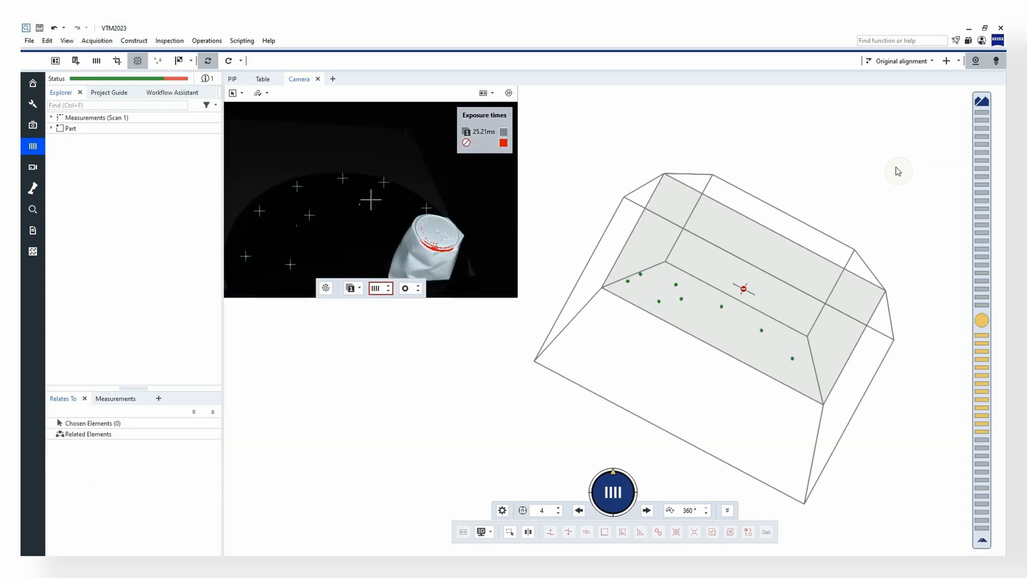
left_click(612, 492)
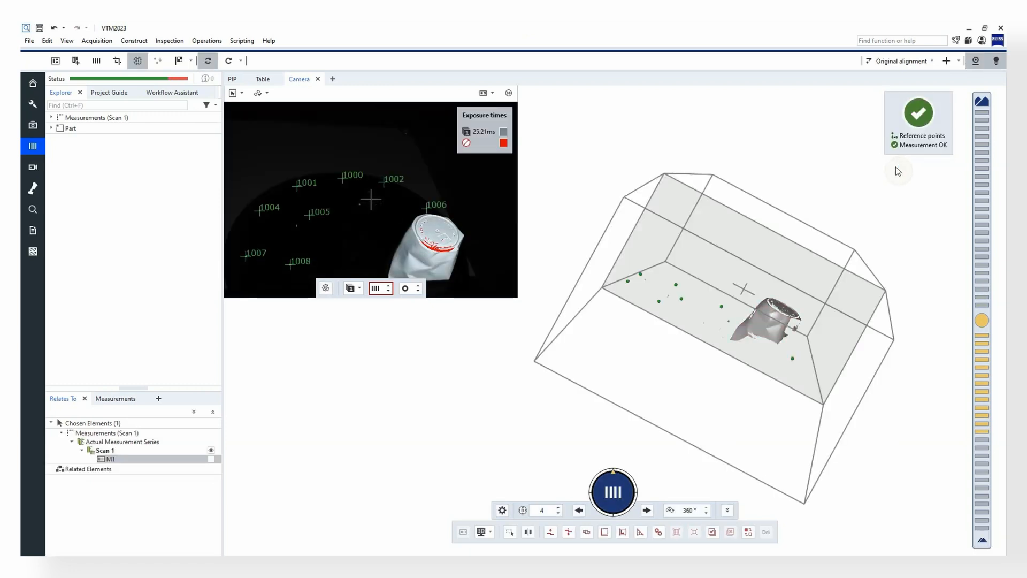